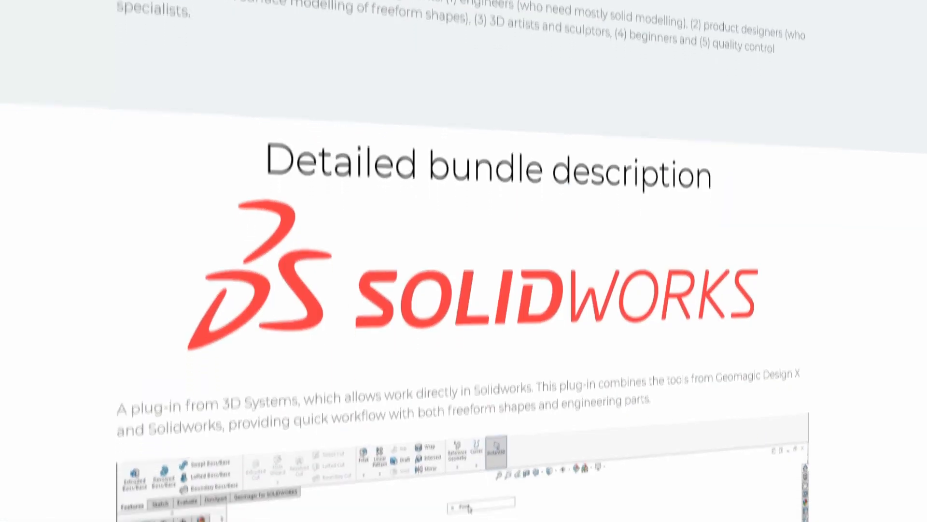
pyautogui.scroll(-3)
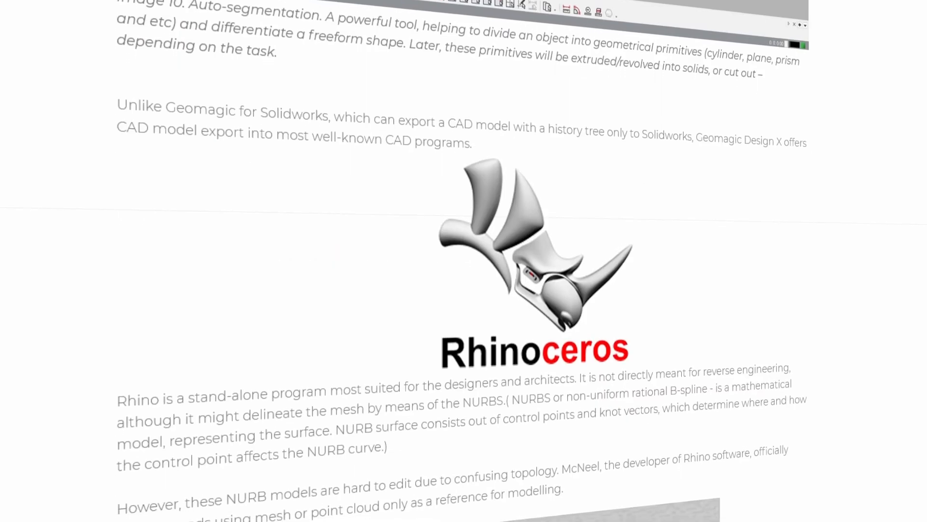
pyautogui.scroll(-3)
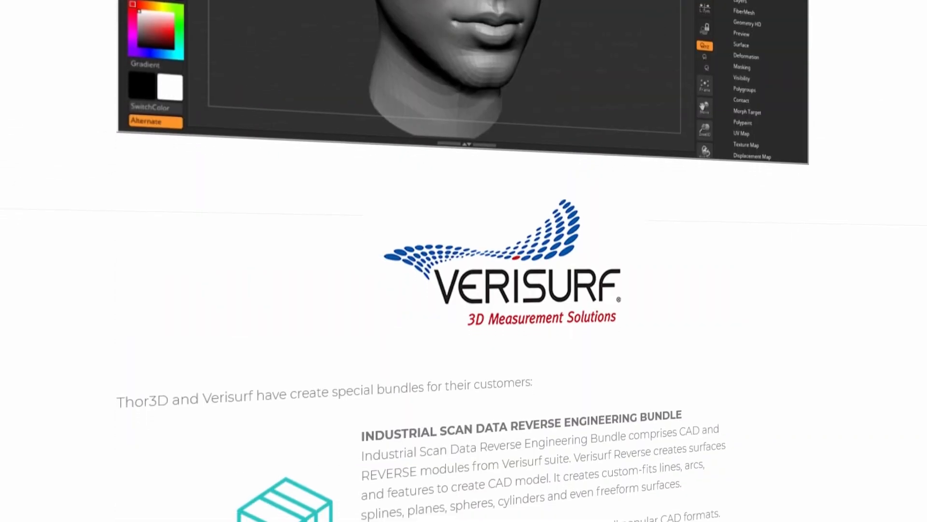